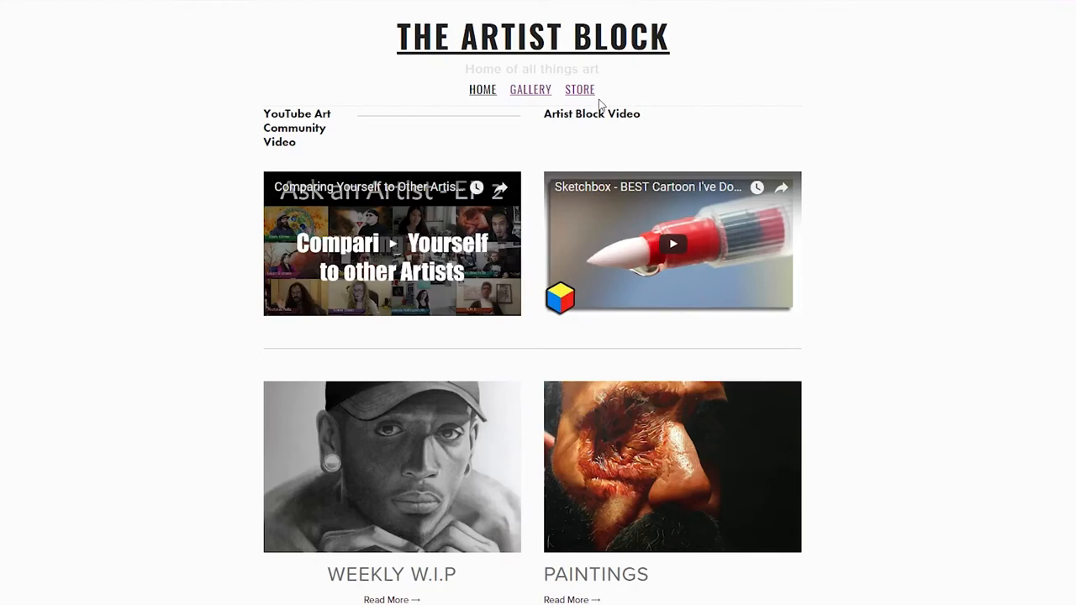
{"action": "left_click", "coordinate": [580, 89]}
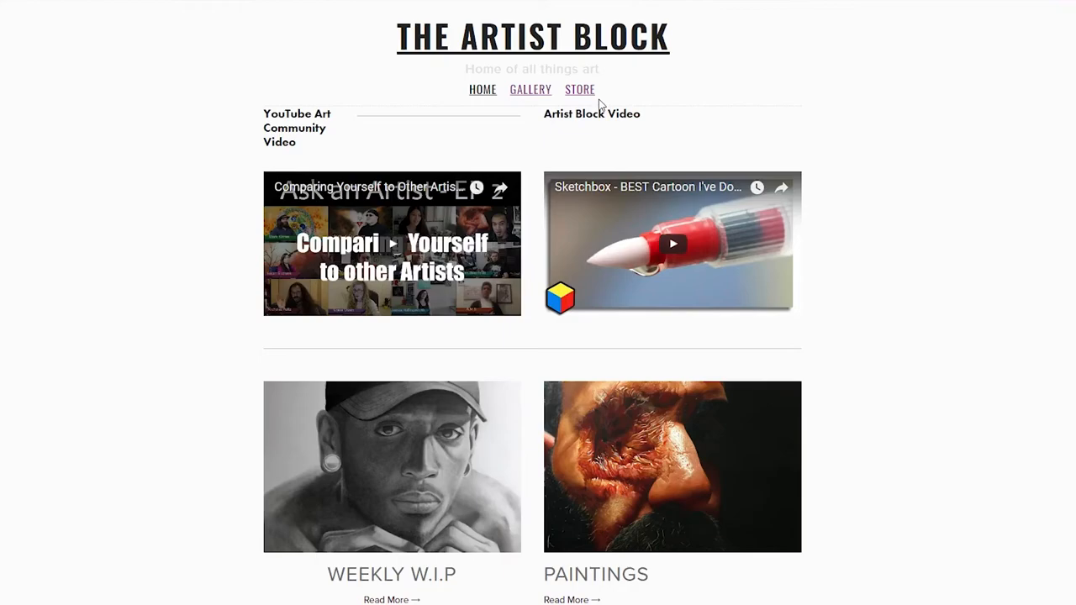